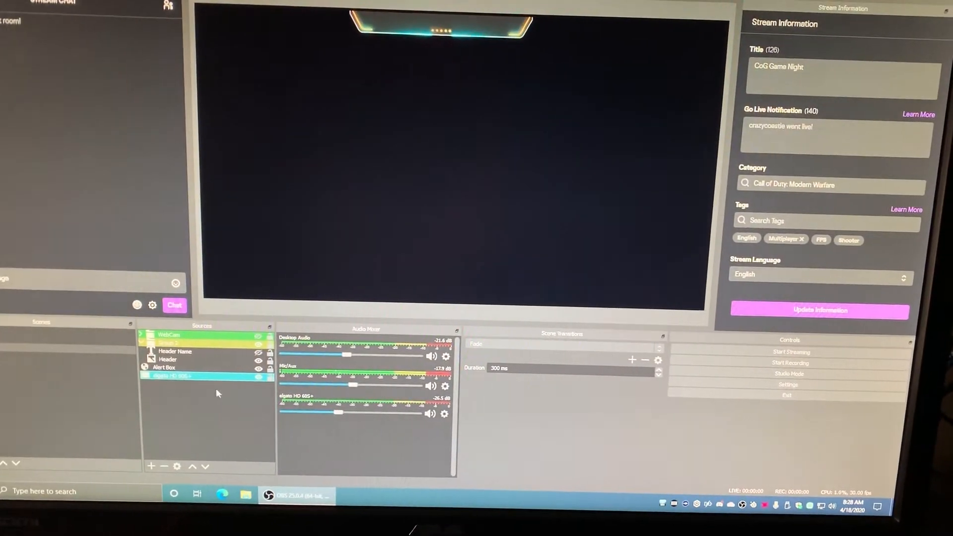
Activate the elgato HD 60S+ capture device from its Properties so the Xbox dashboard shows in preview.
double_click(172, 375)
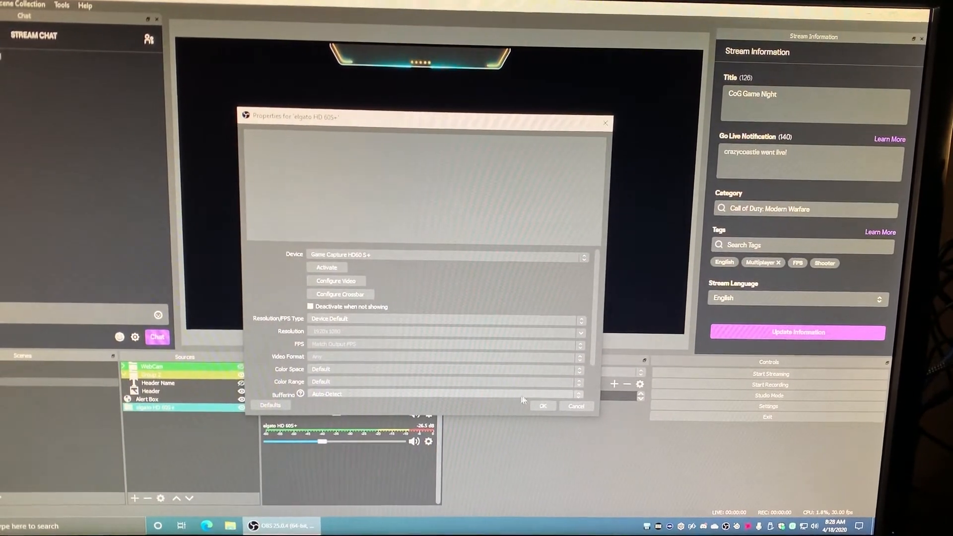
click(574, 406)
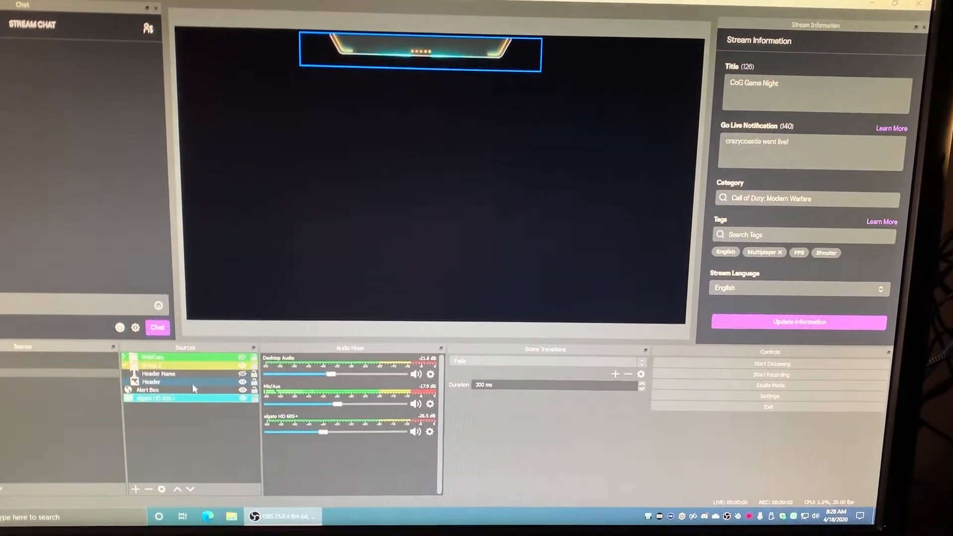
double_click(154, 398)
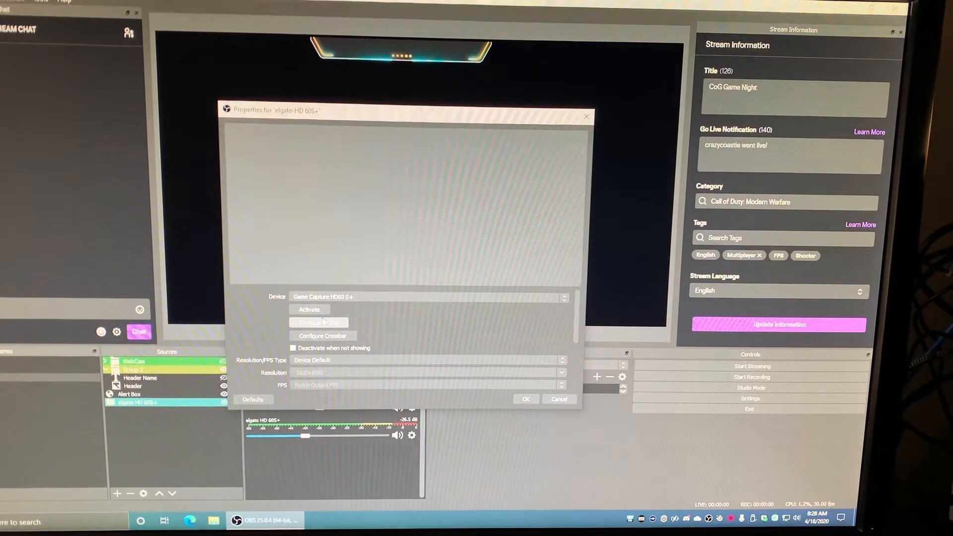
click(310, 310)
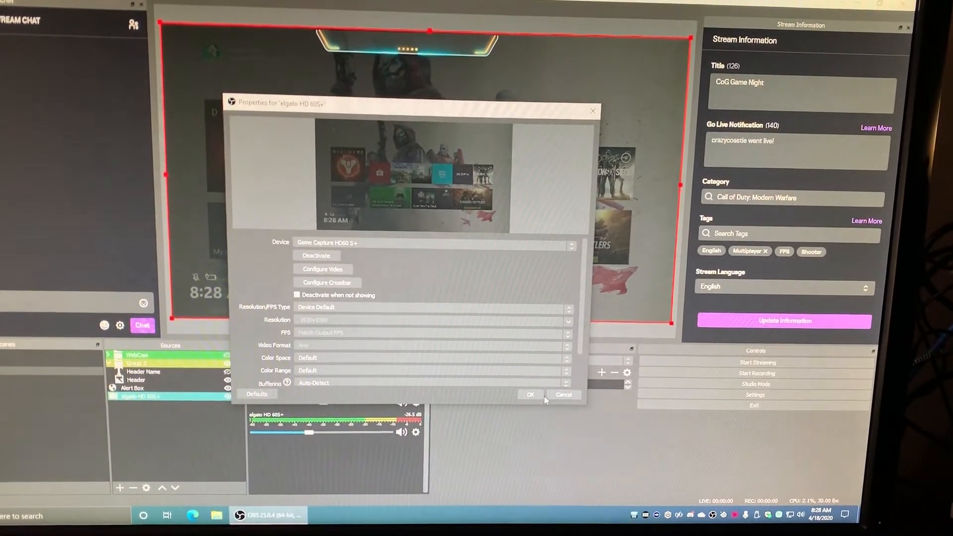
click(530, 394)
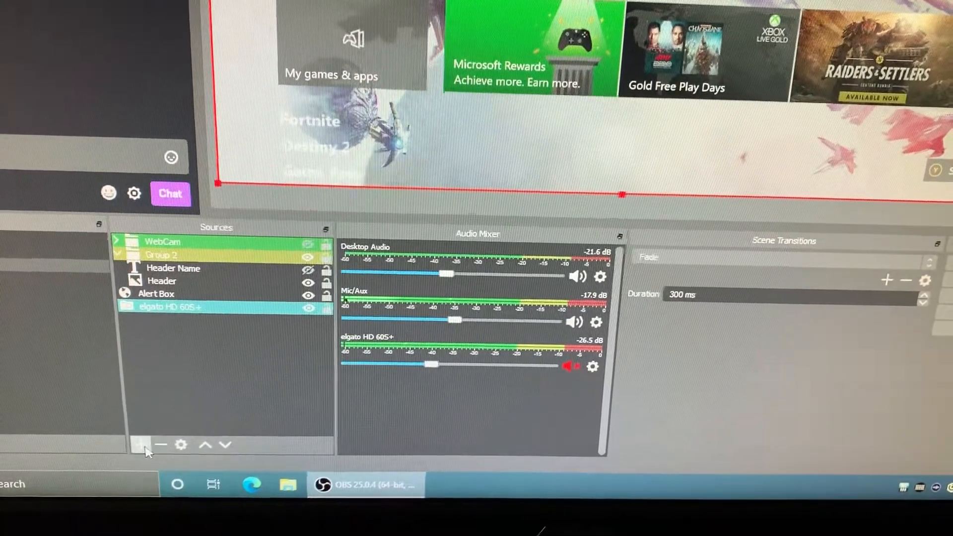
Add an Audio Input Capture source named 'elgato sound' to the sources and audio mixer.
click(143, 445)
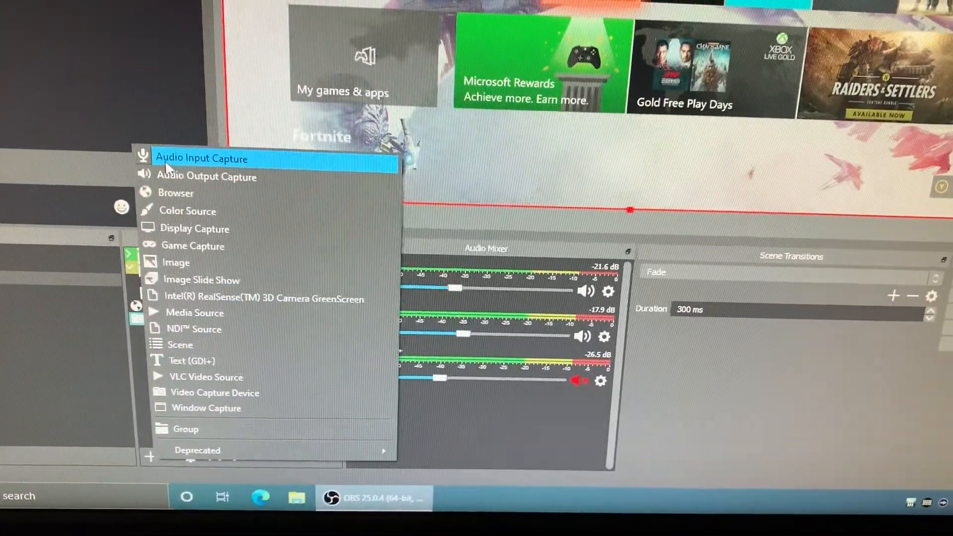
click(202, 158)
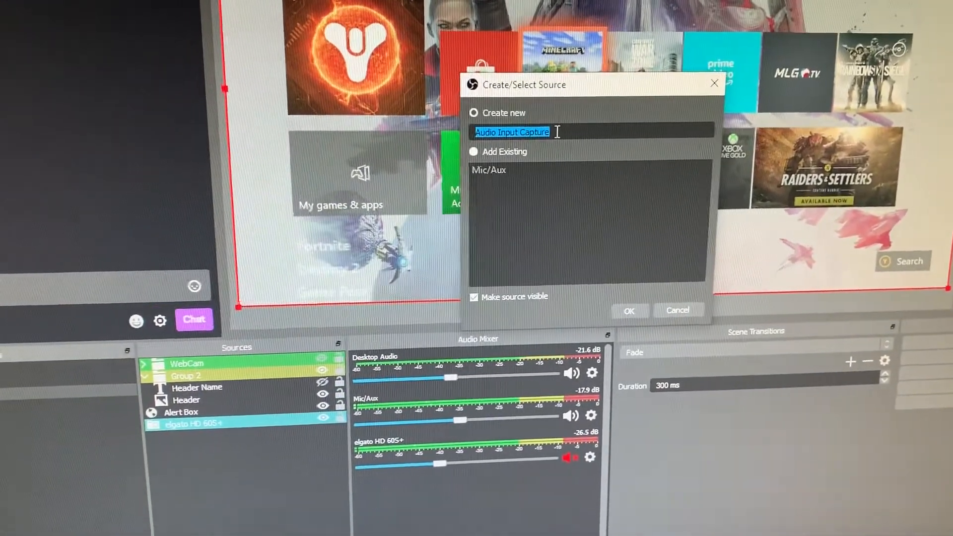
text(lgal)
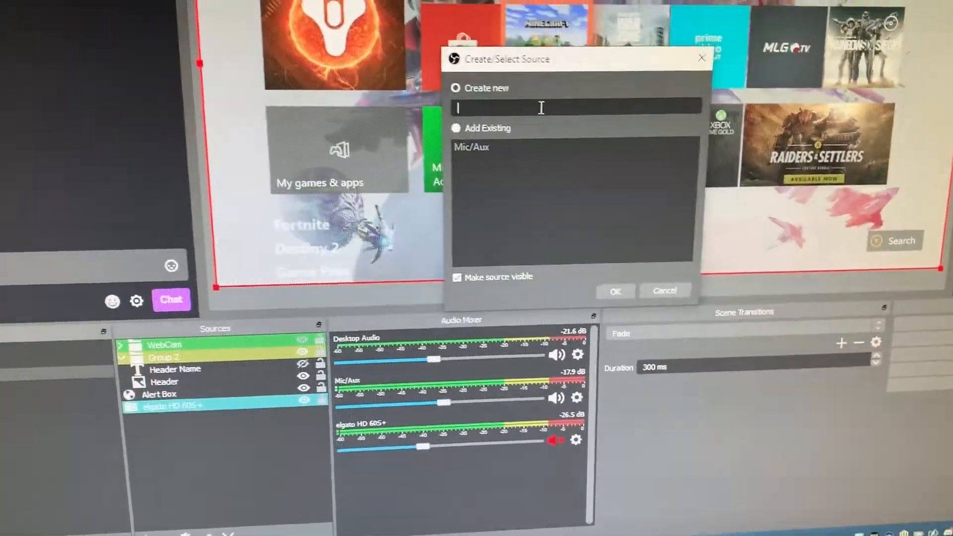
text(elgato)
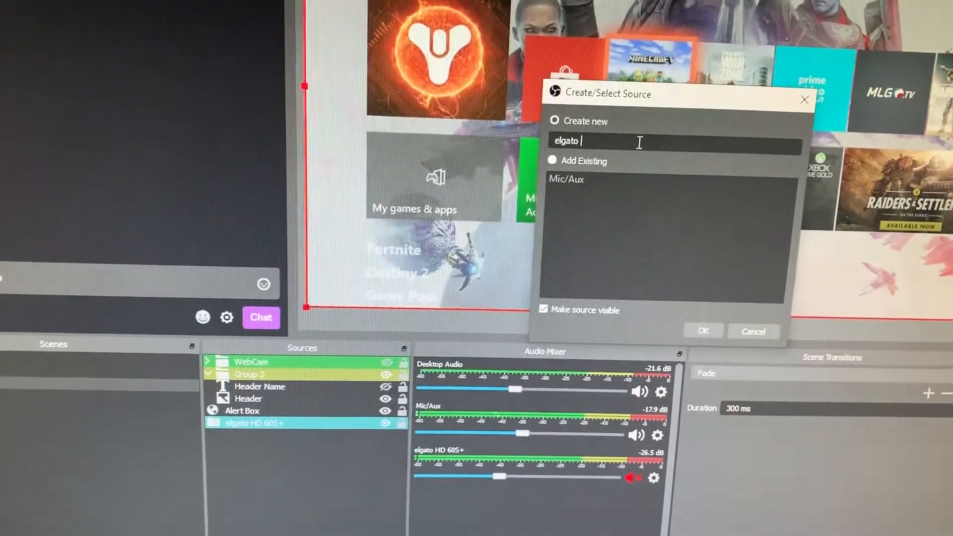
text(sound)
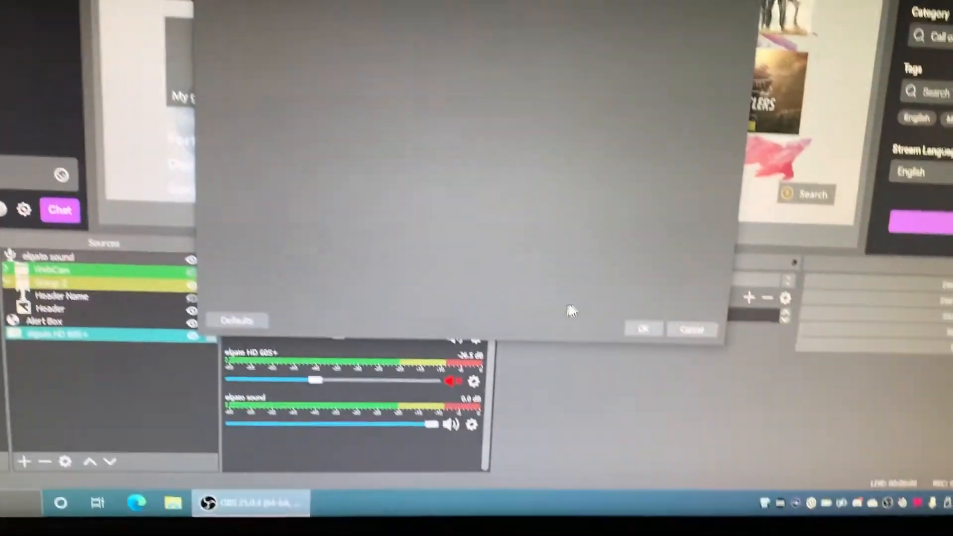
click(643, 329)
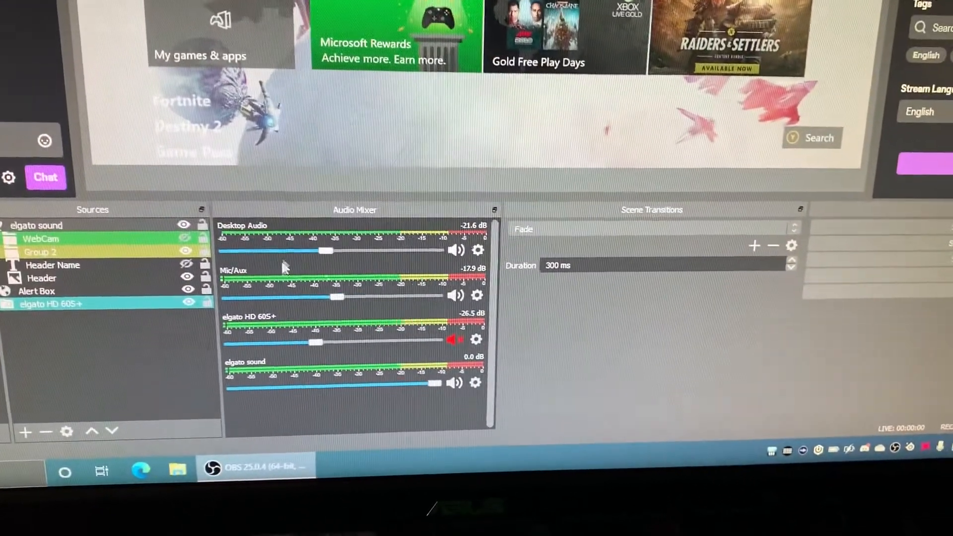